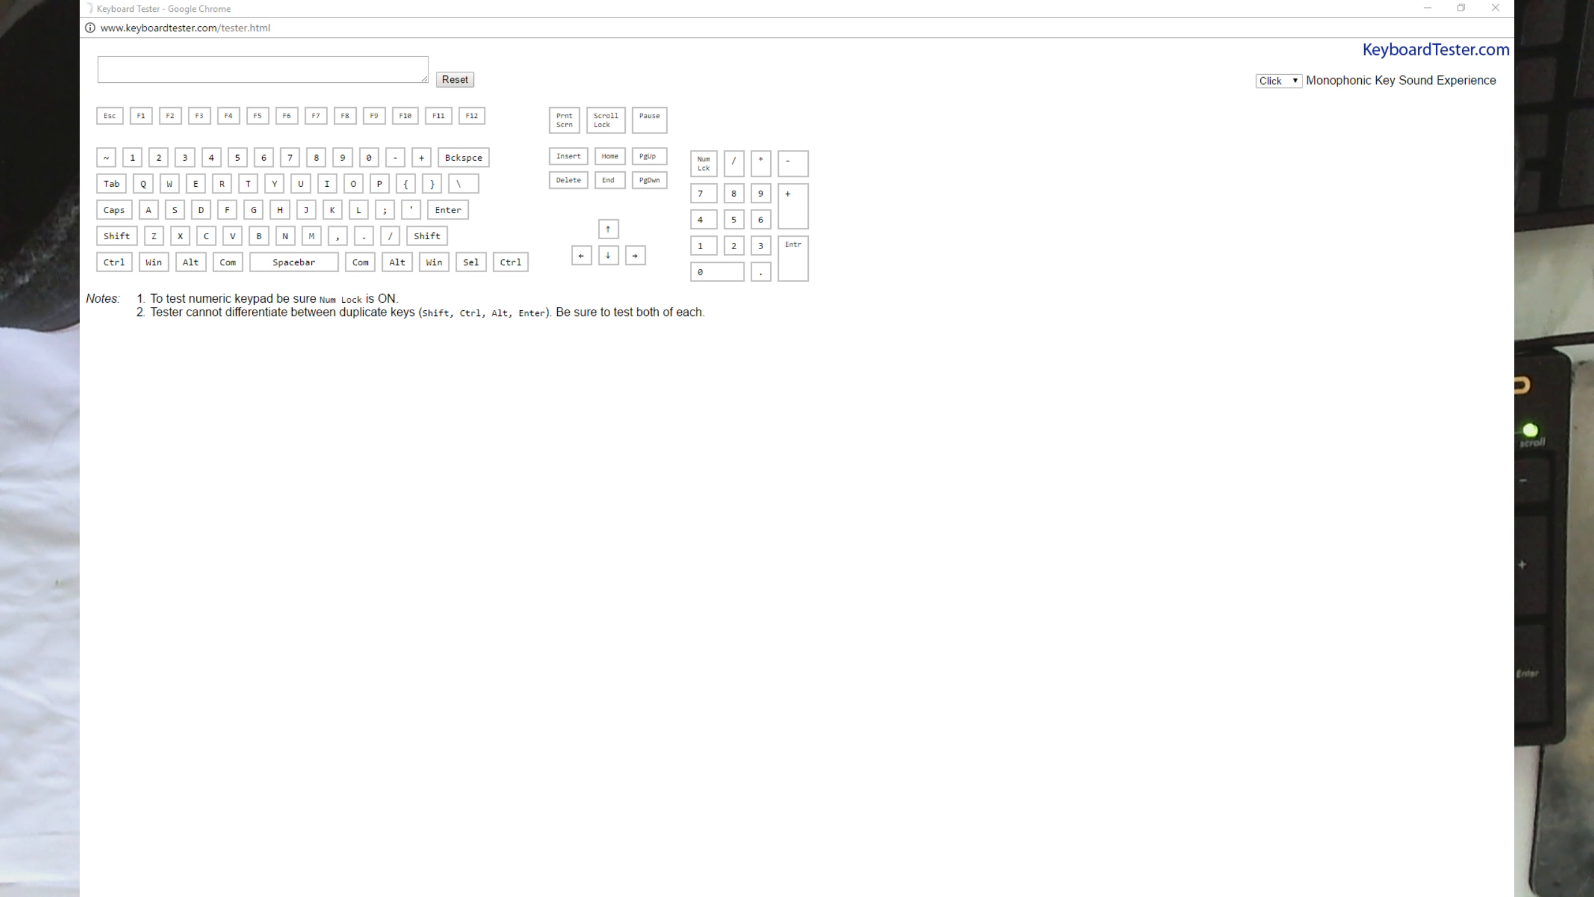
mouse_move(282, 554)
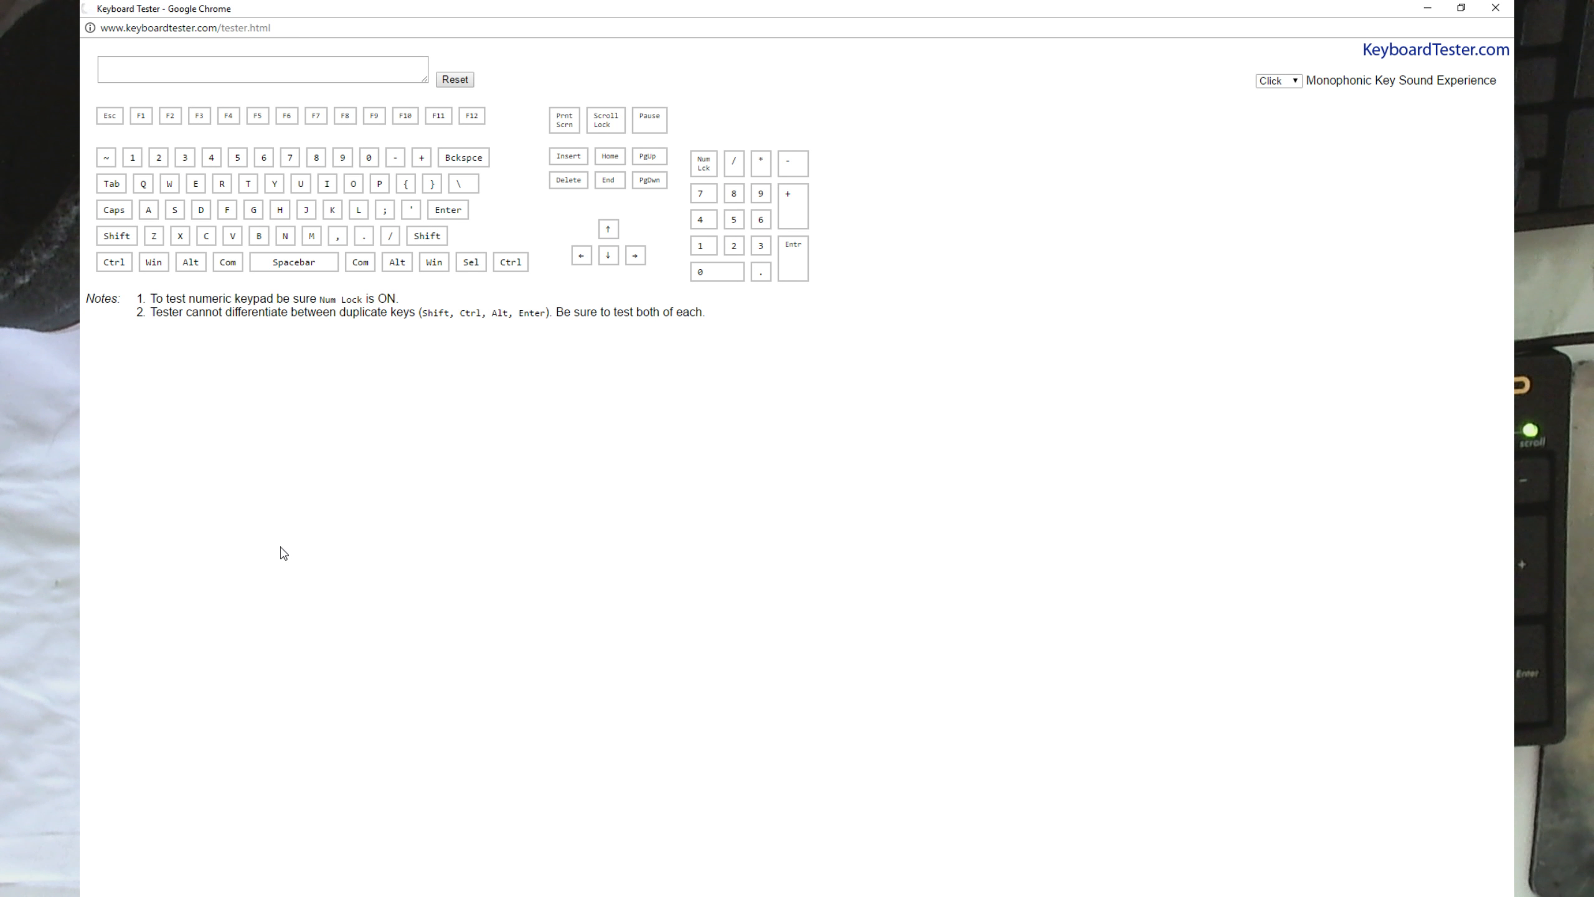
- Focus the typing area so Esc, F1 and F2 register green
left_click(261, 70)
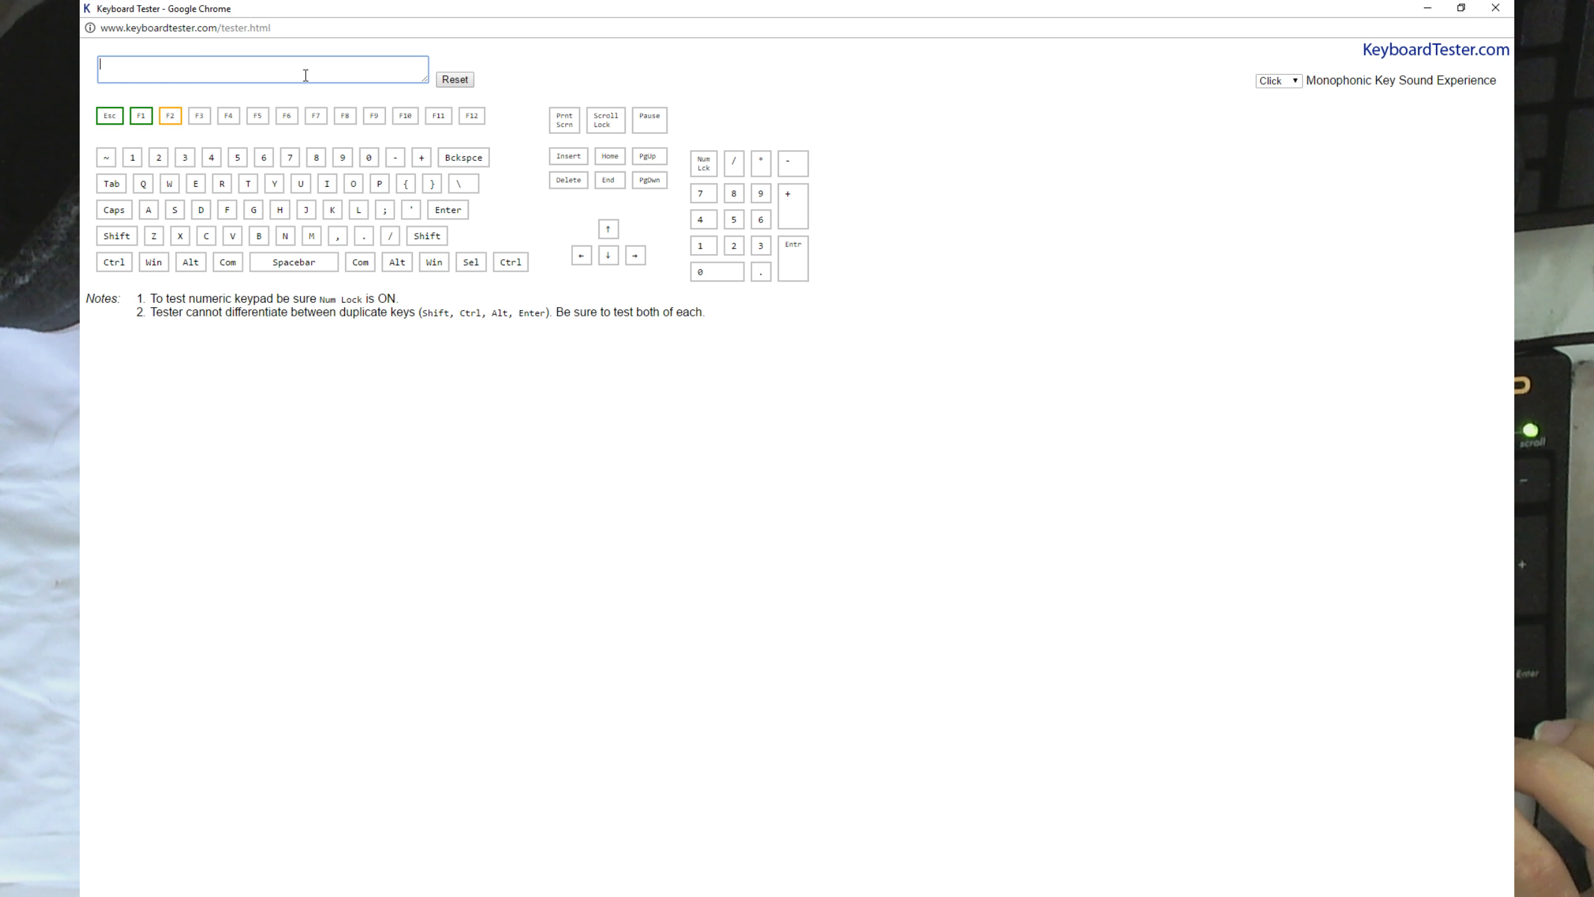
- Register the function row and the number row (`12345678) as tested
key("F8")
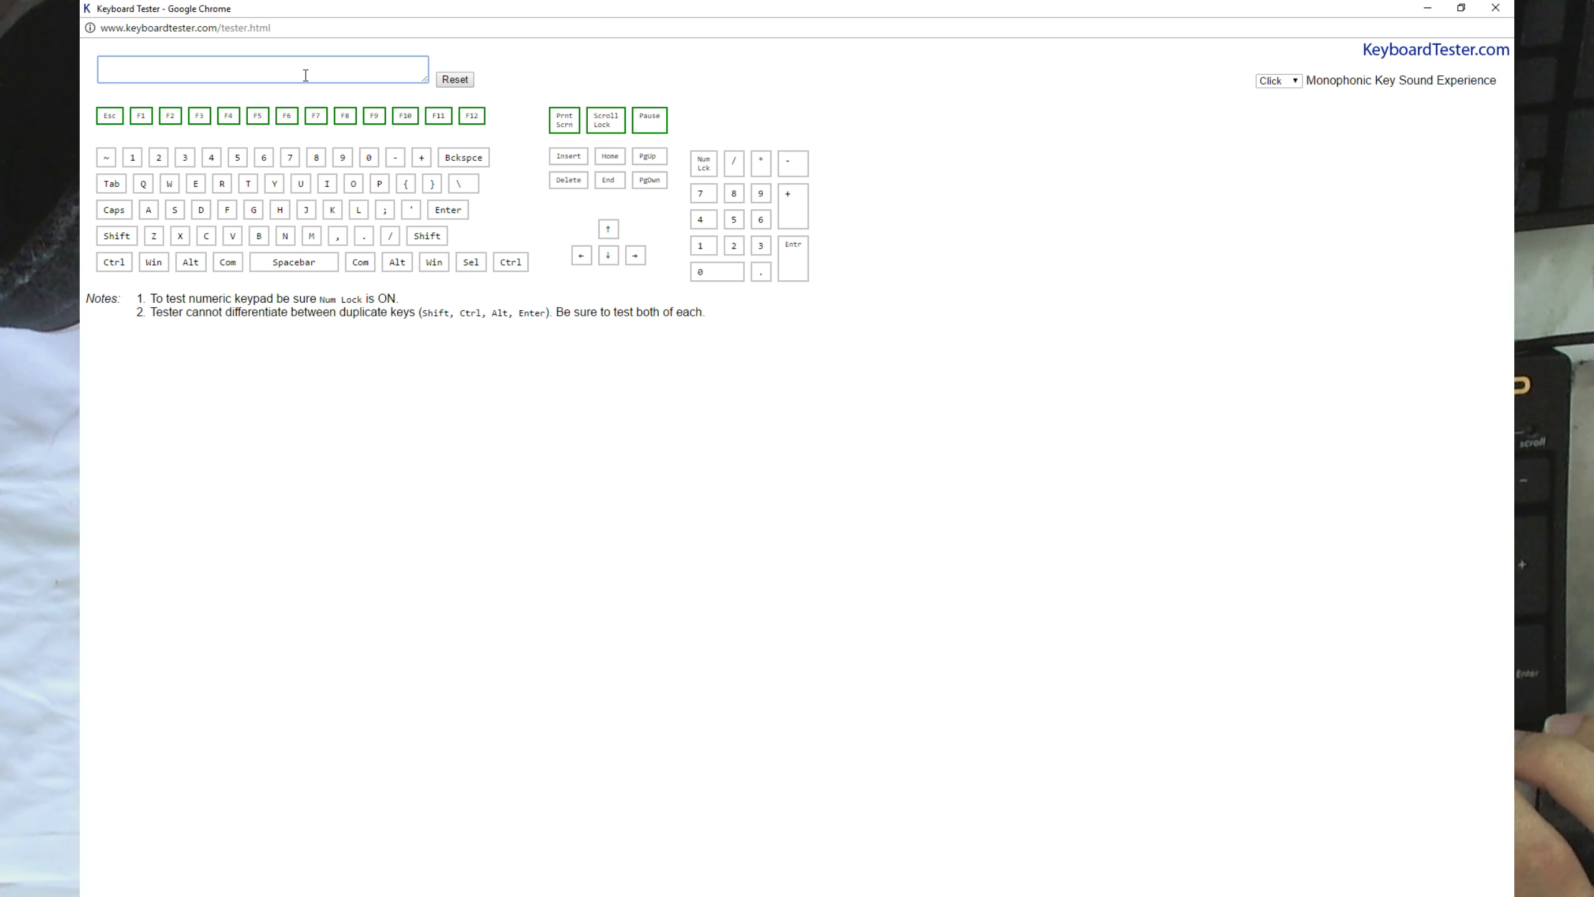
type("`12")
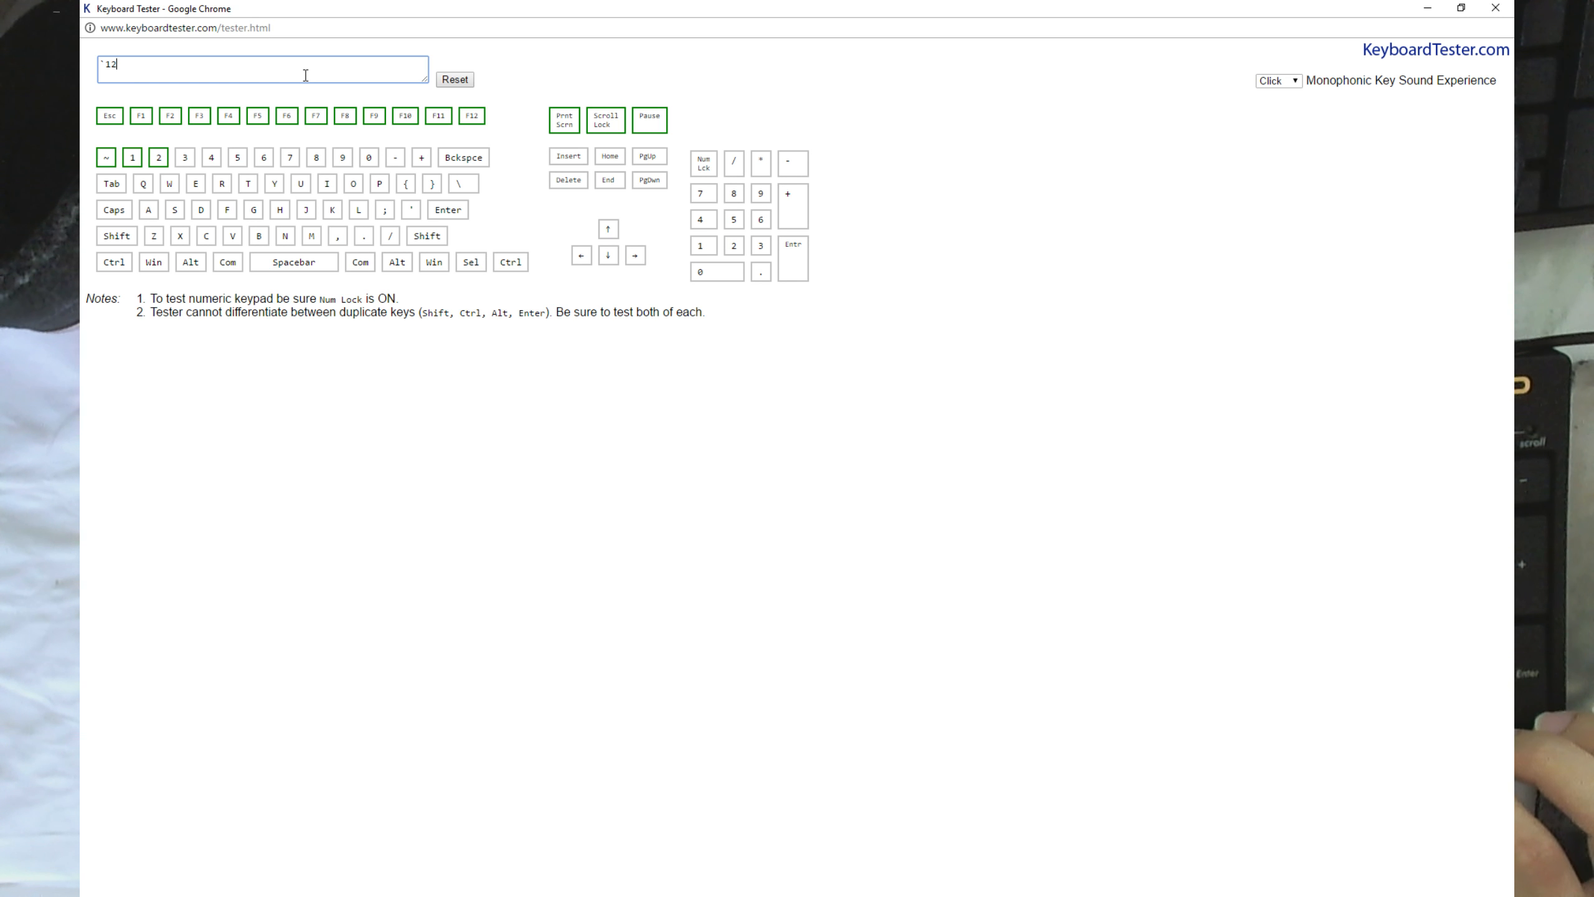
type("34567890-")
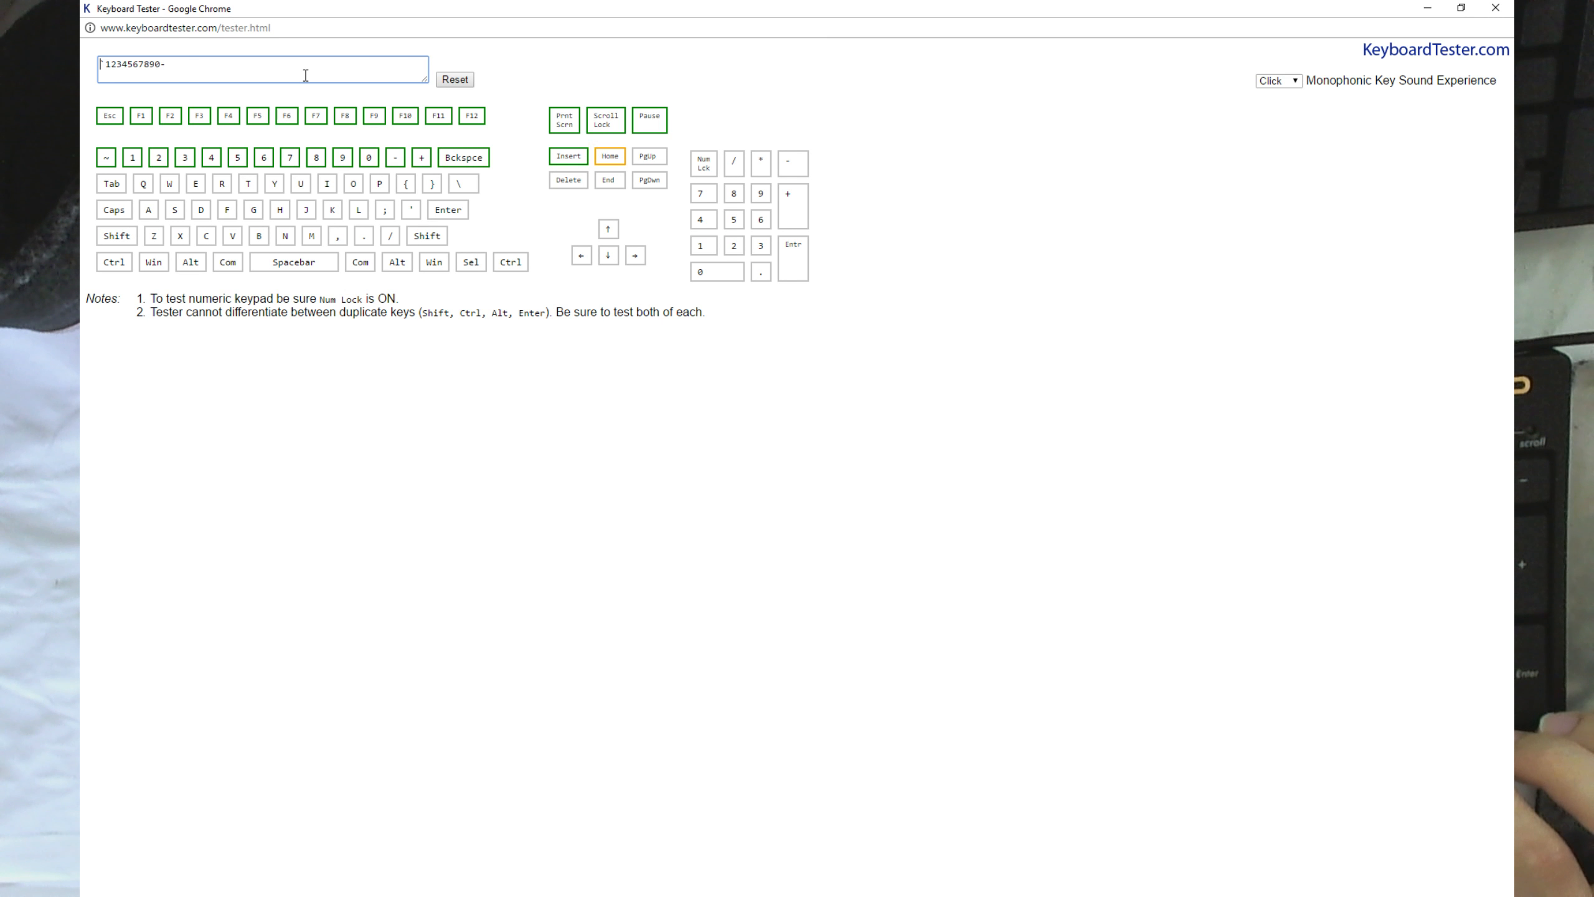
- Register the navigation cluster, numeric keypad and the QWERTY top row (qwertyu)
key("-")
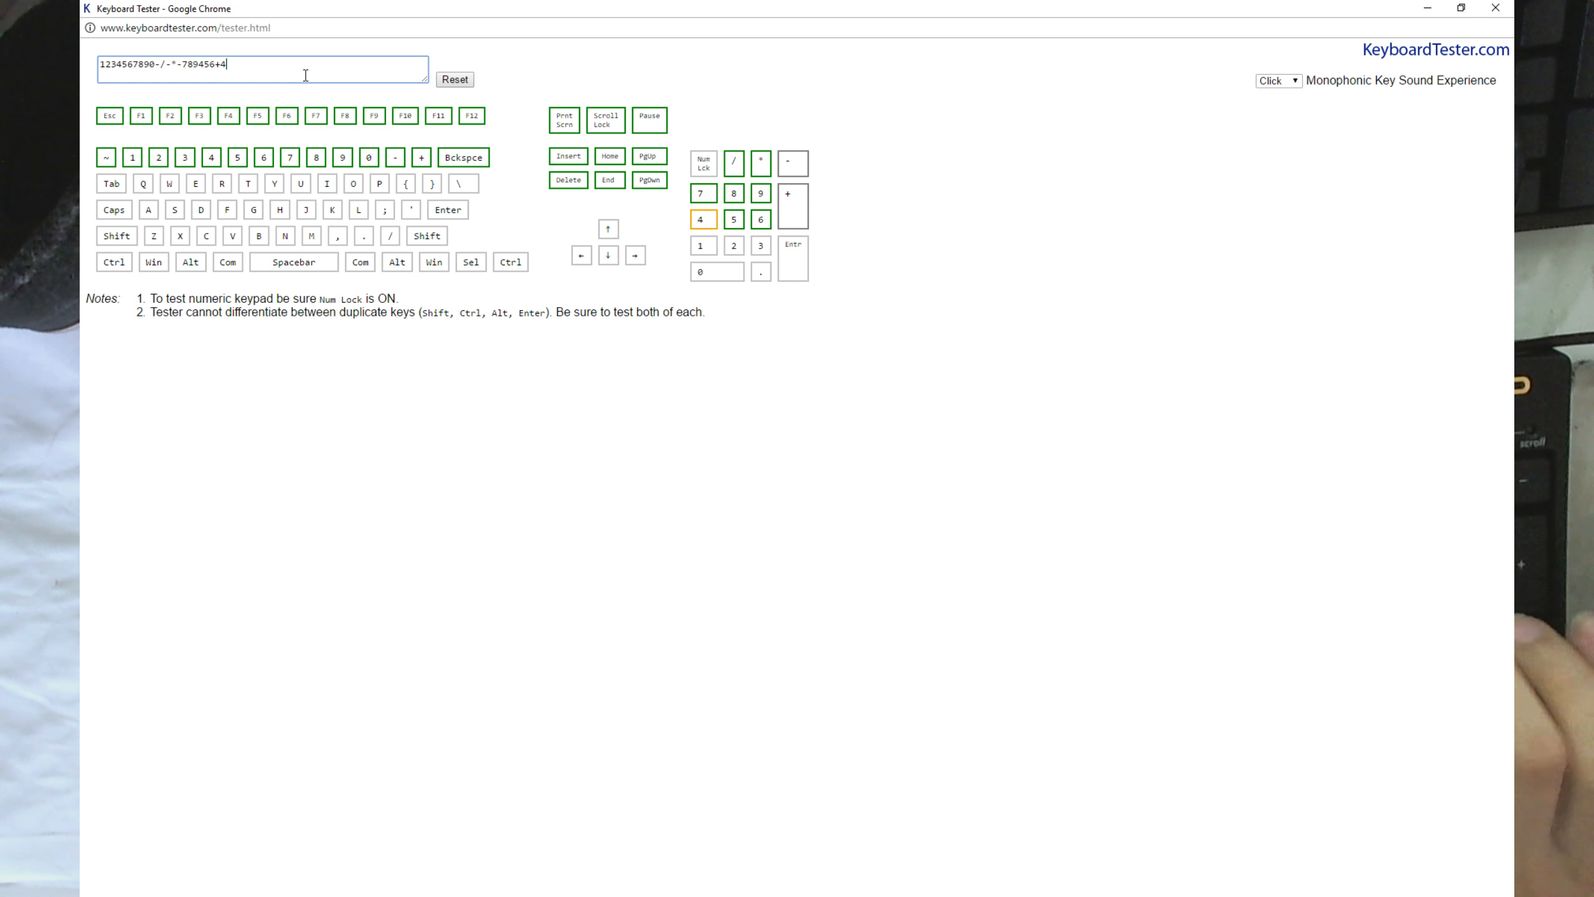
key("0")
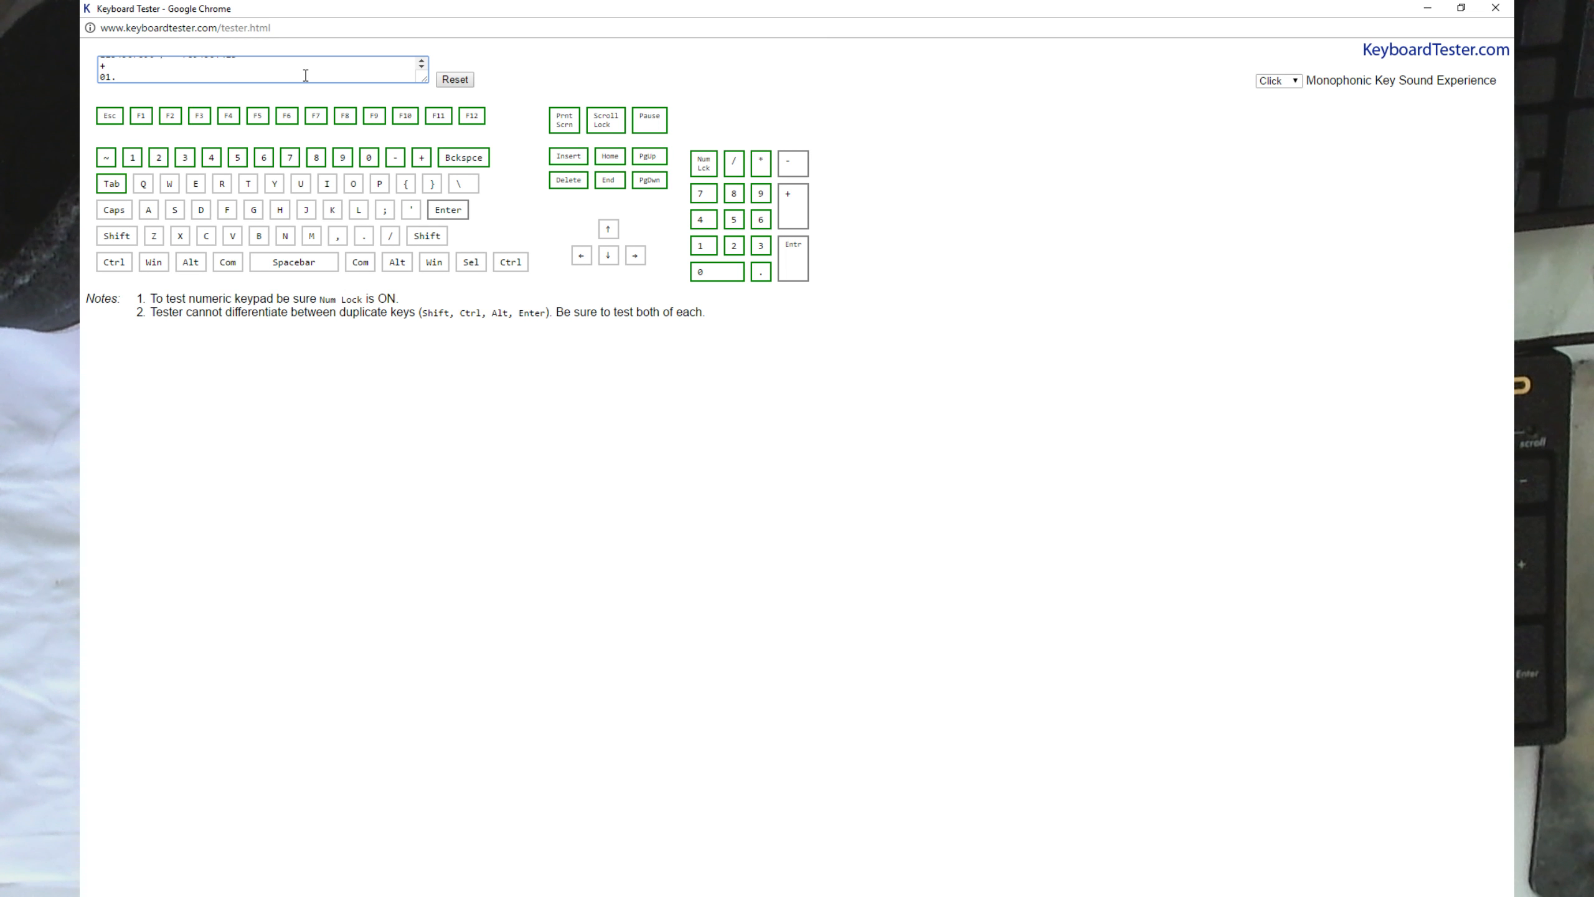
type("qwertyuiop][\\")
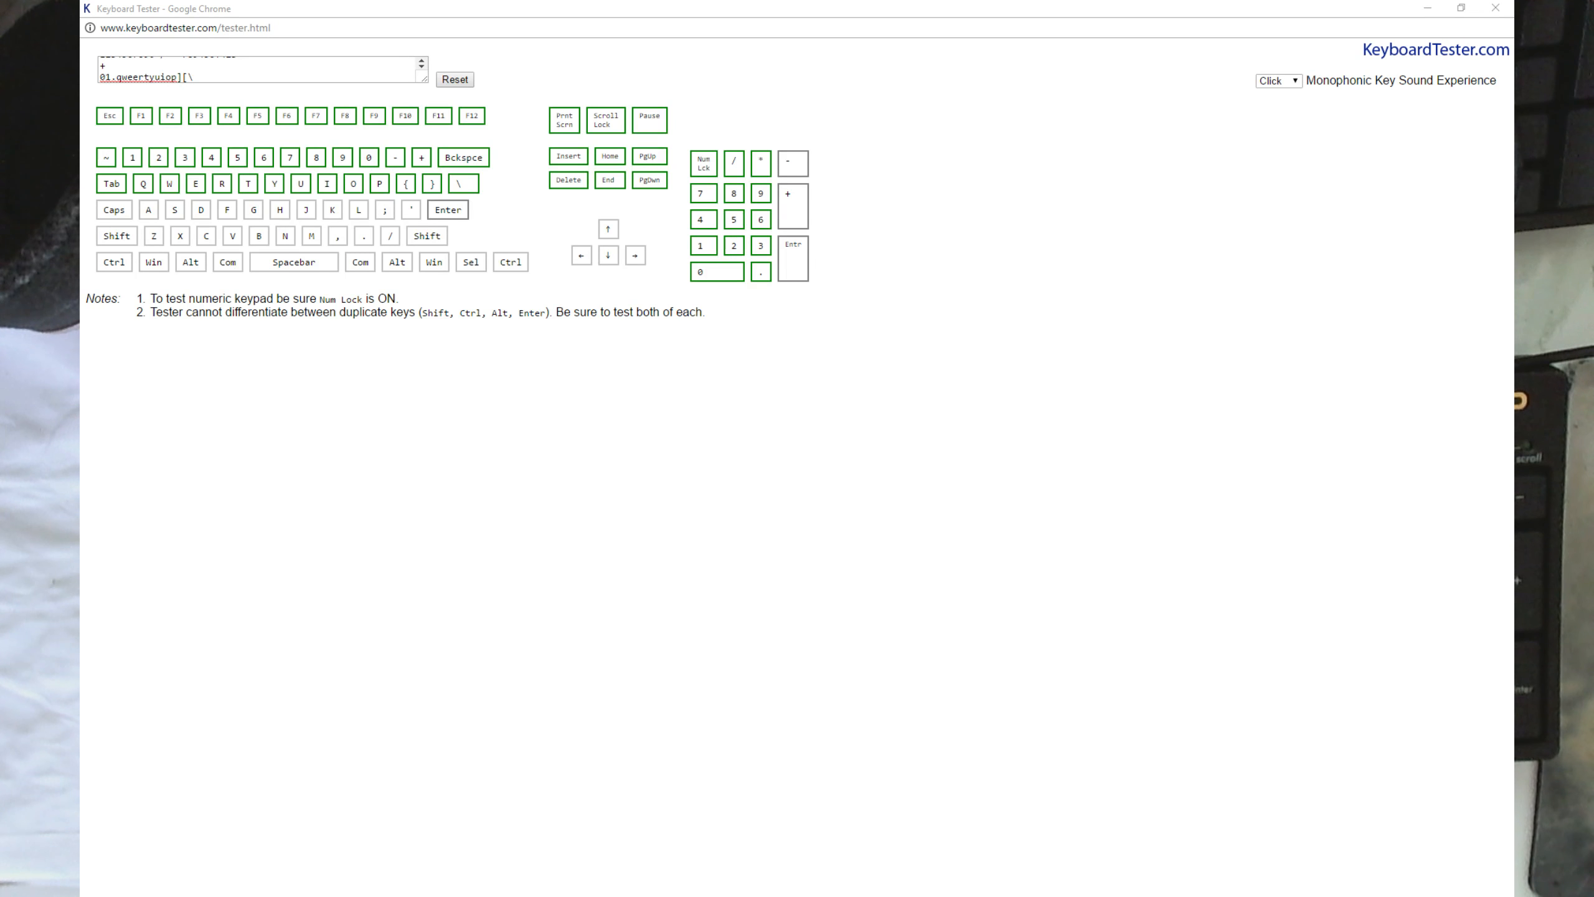
mouse_move(399, 710)
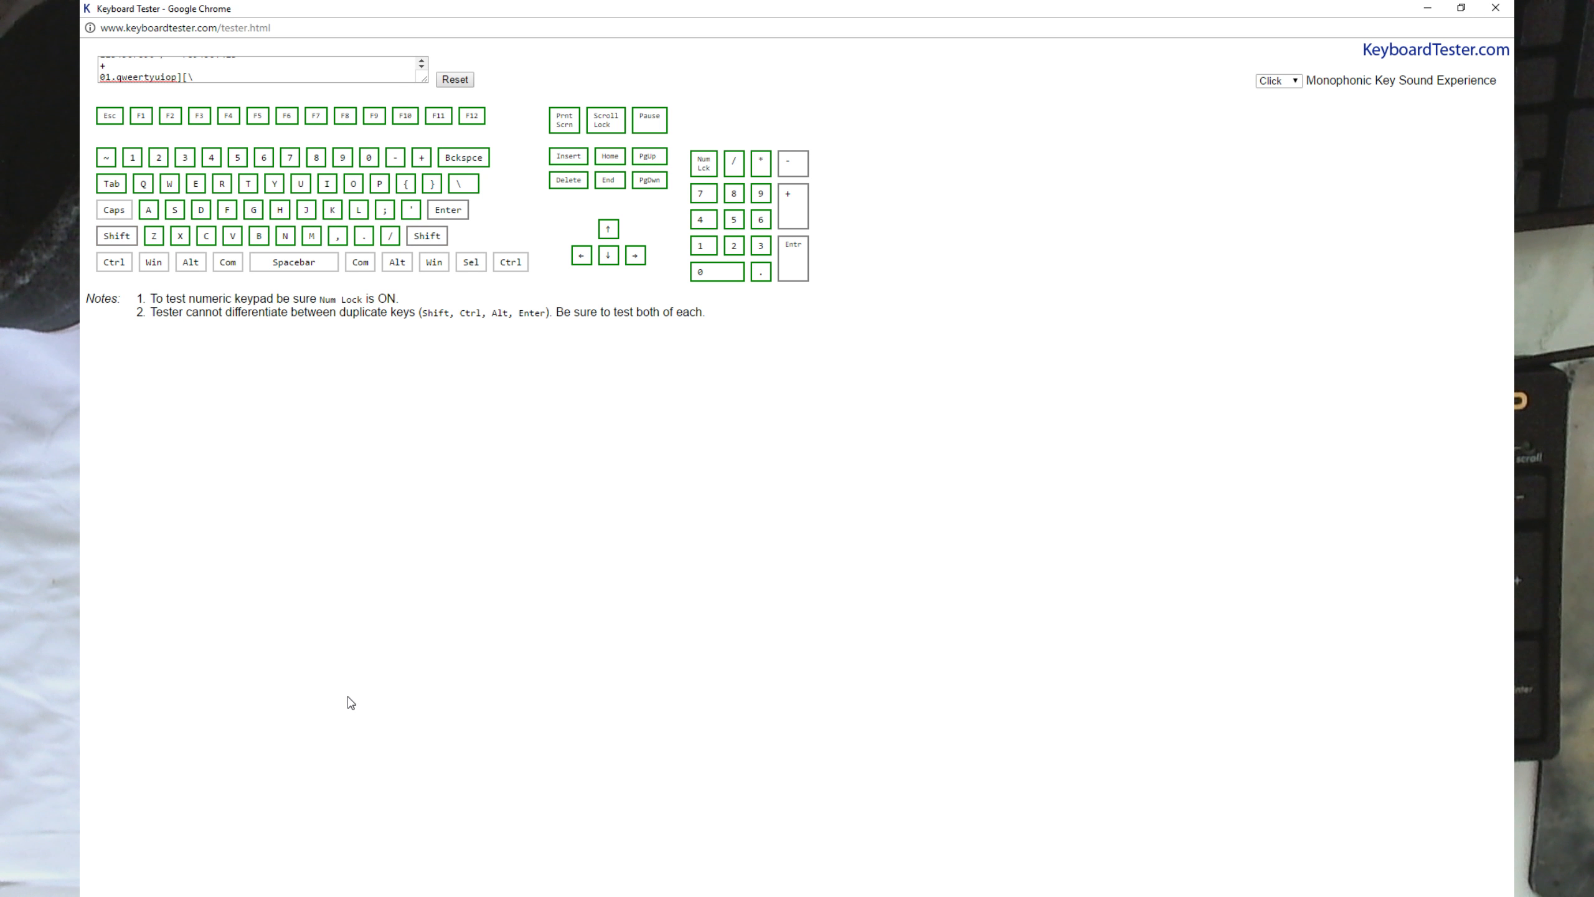
mouse_move(278, 641)
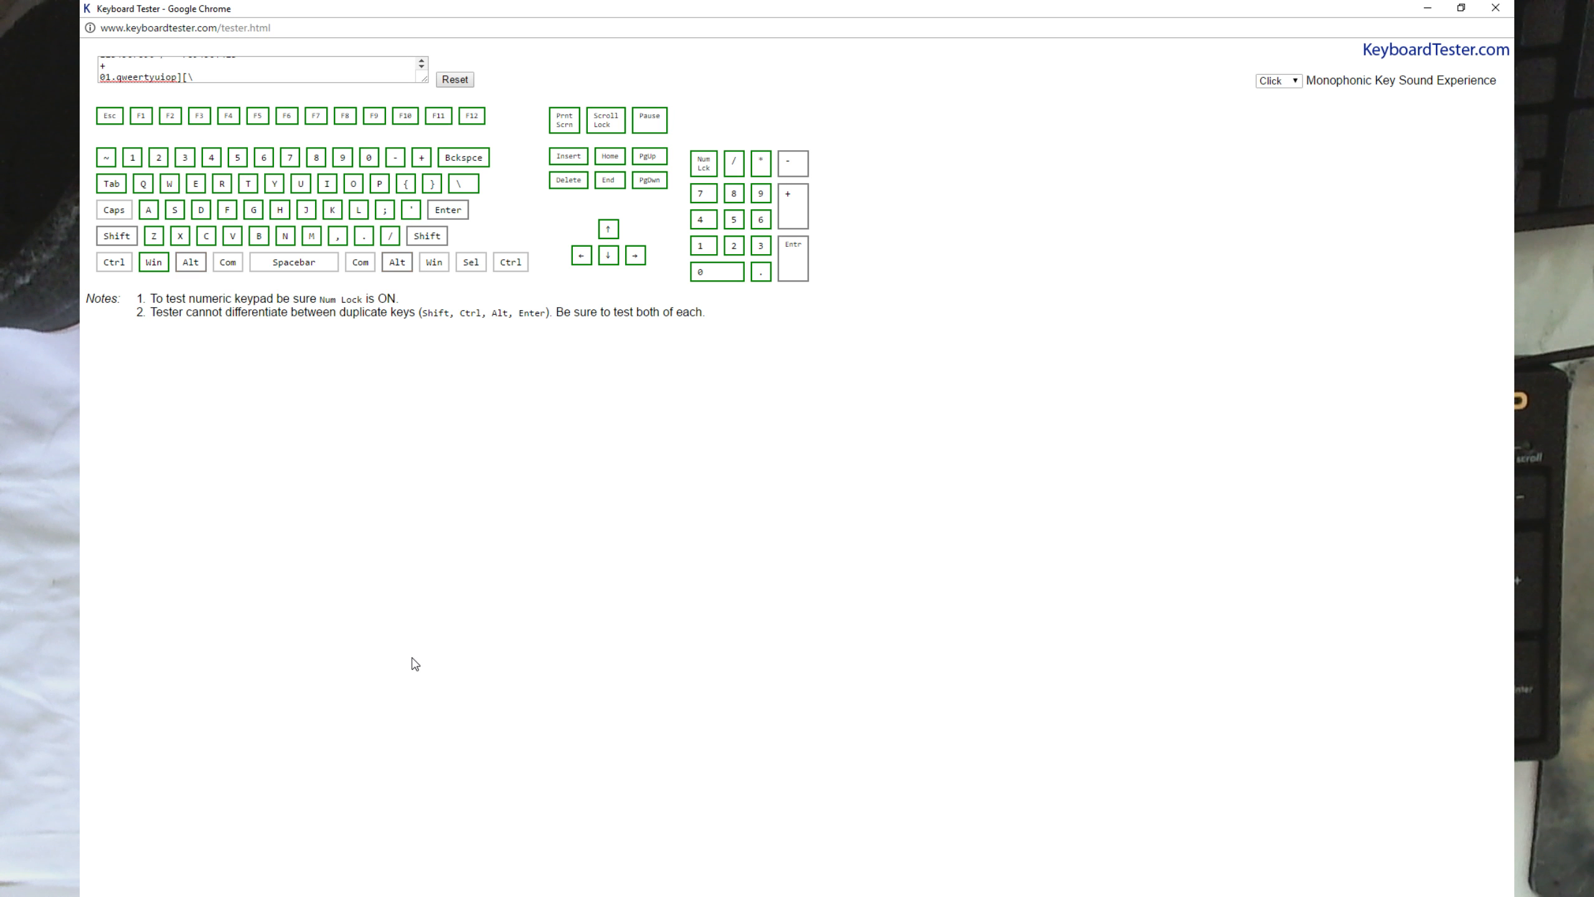
- Register the Spacebar along with the Win, Alt and Sel keys as tested
key("space")
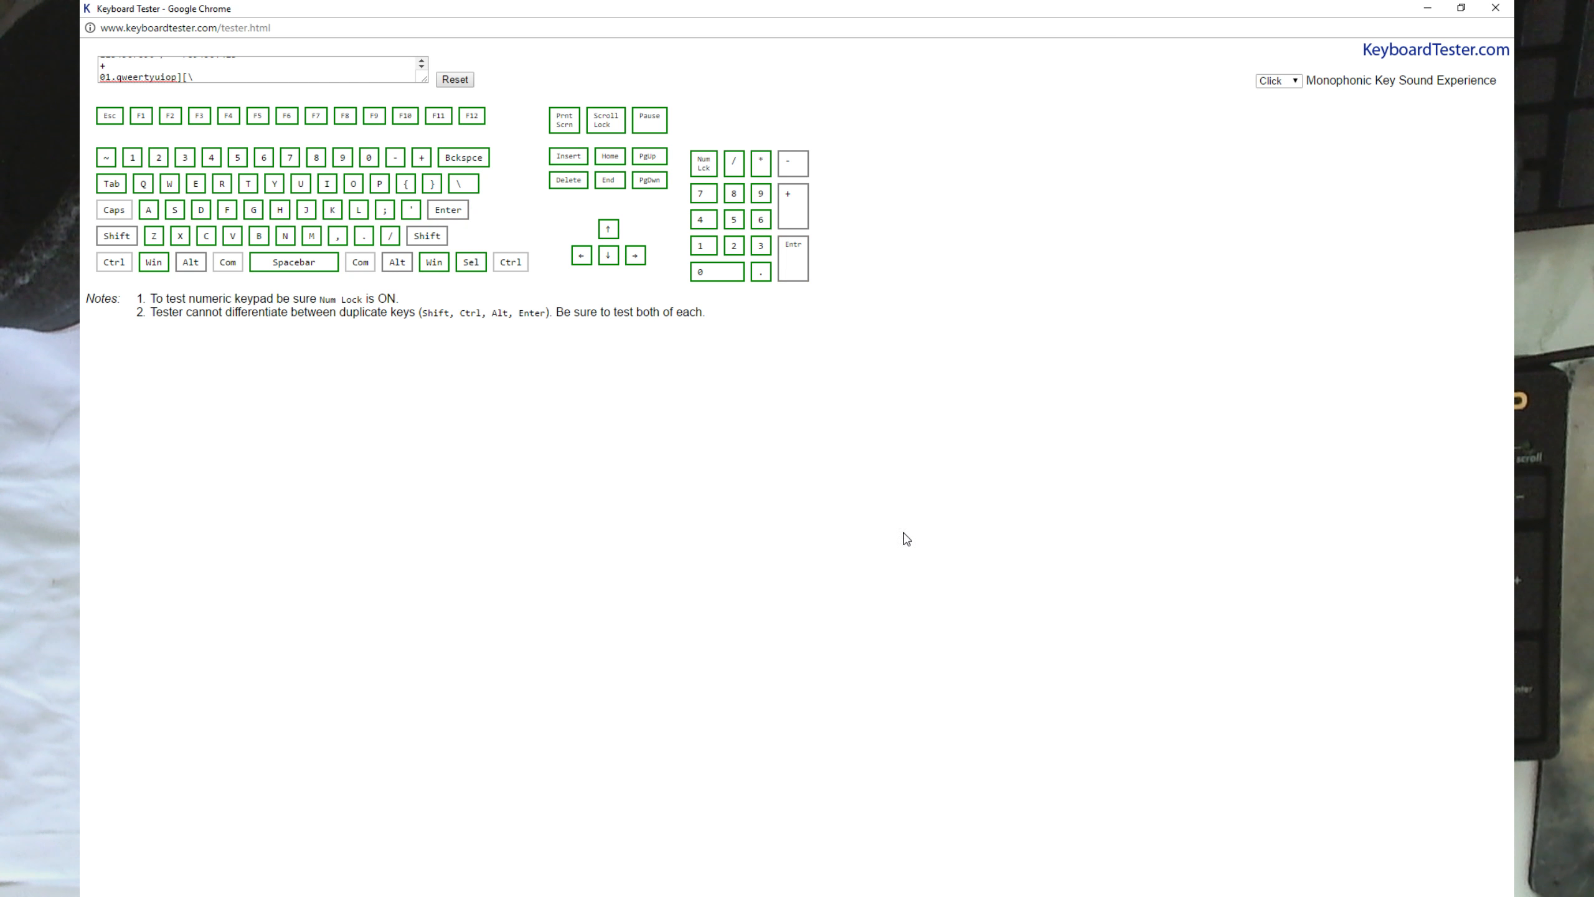
mouse_move(899, 537)
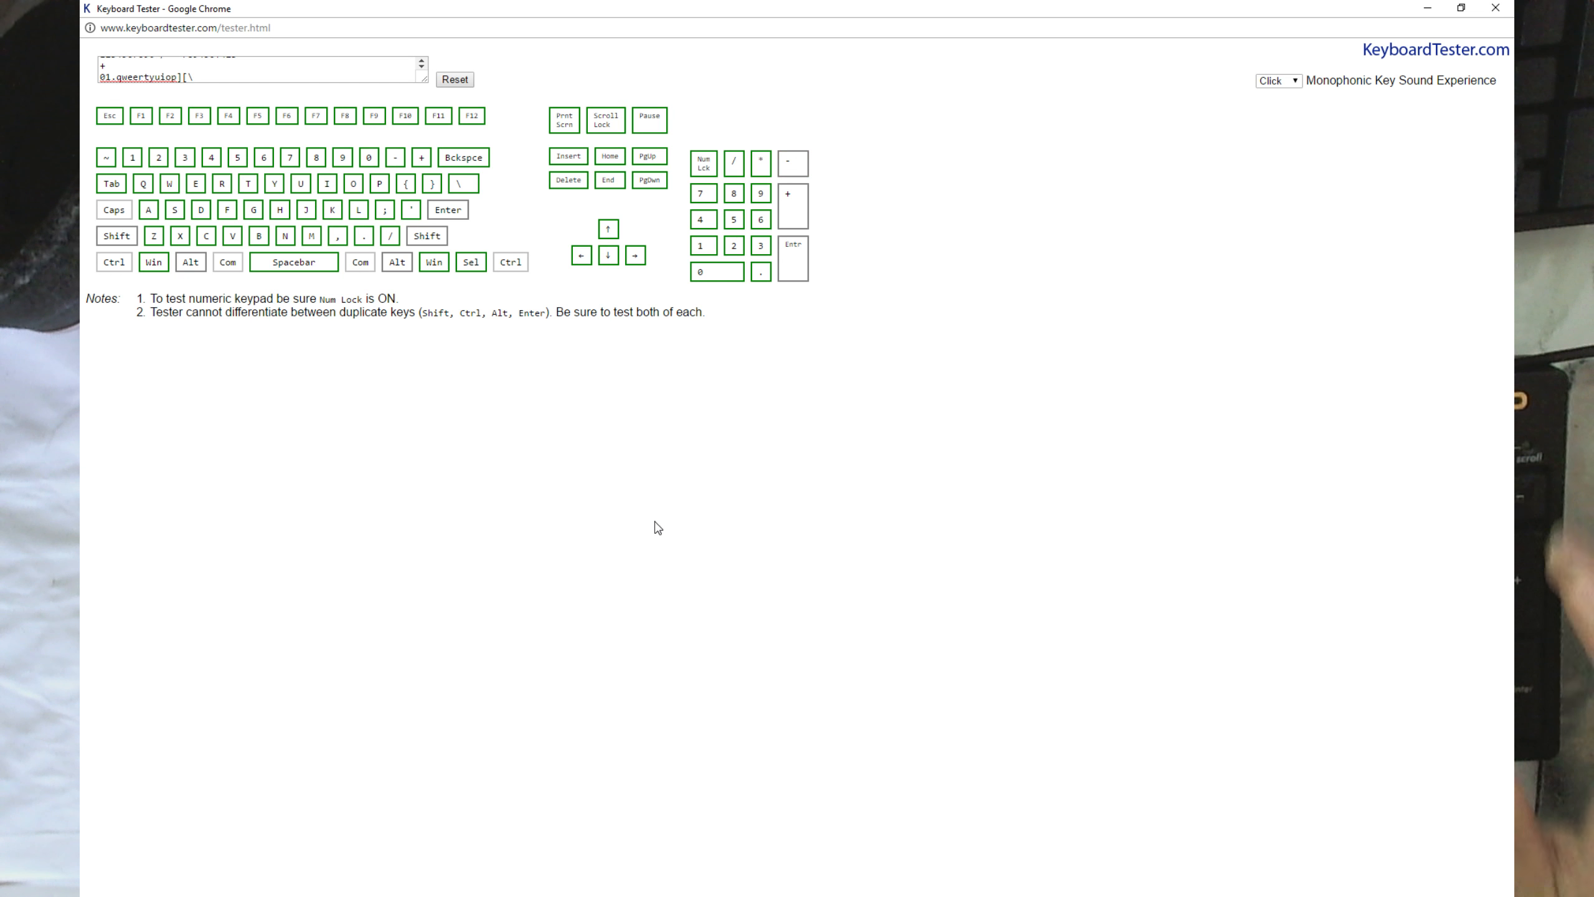
mouse_move(716, 689)
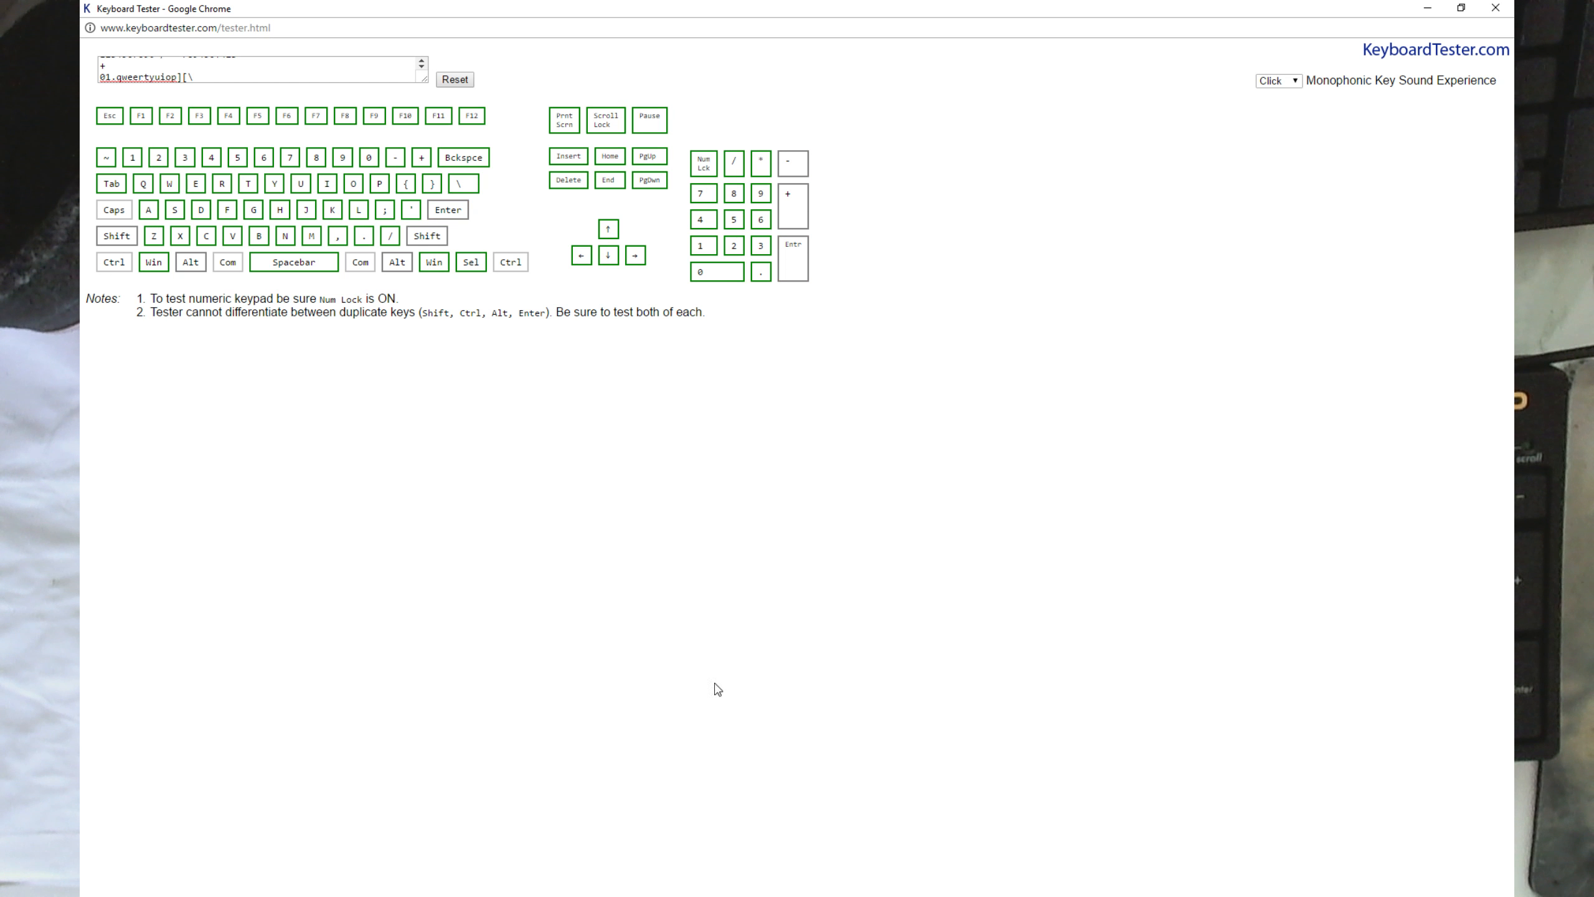